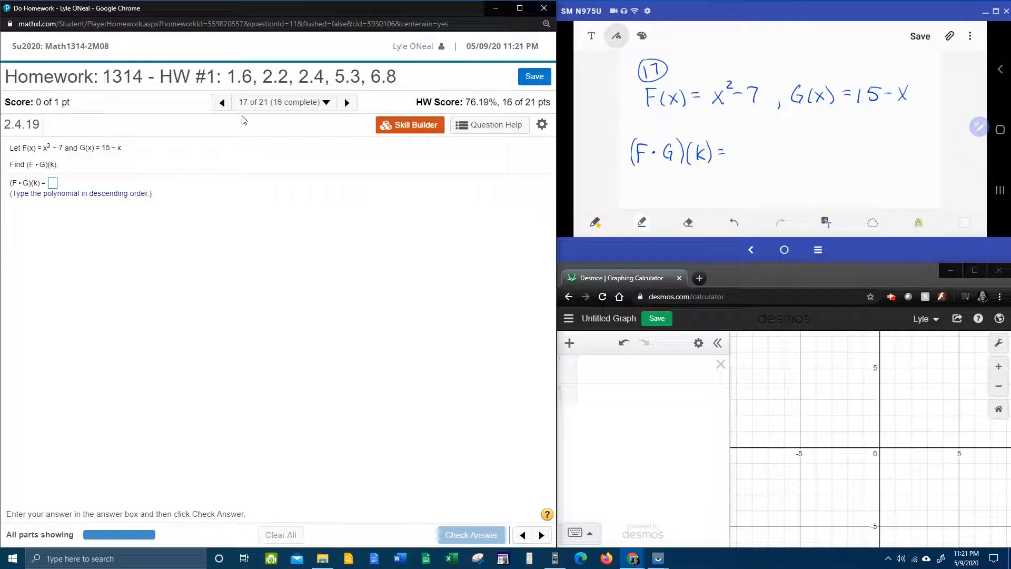
pyautogui.moveTo(163, 111)
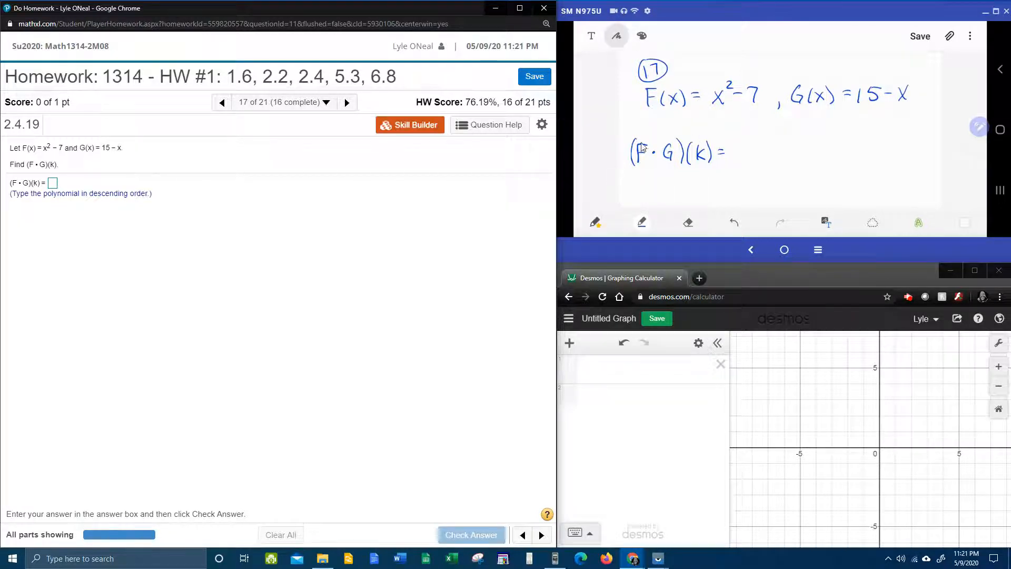
pyautogui.moveTo(614, 153)
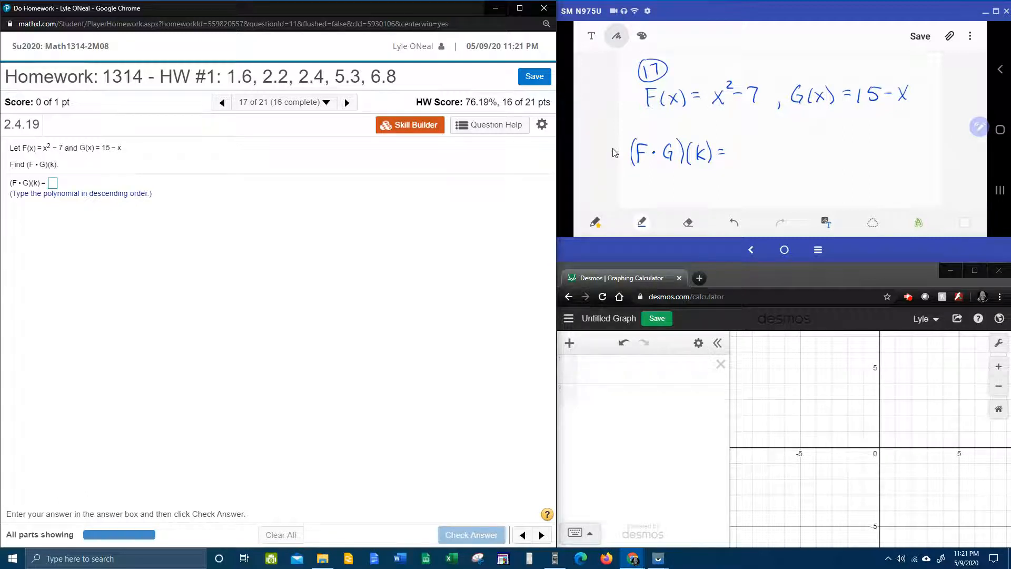
# Step: Handwrite F(k)·G(k) after the equals sign and substitute F to get (k²−7)
pyautogui.moveTo(742, 142); pyautogui.dragTo(748, 161)
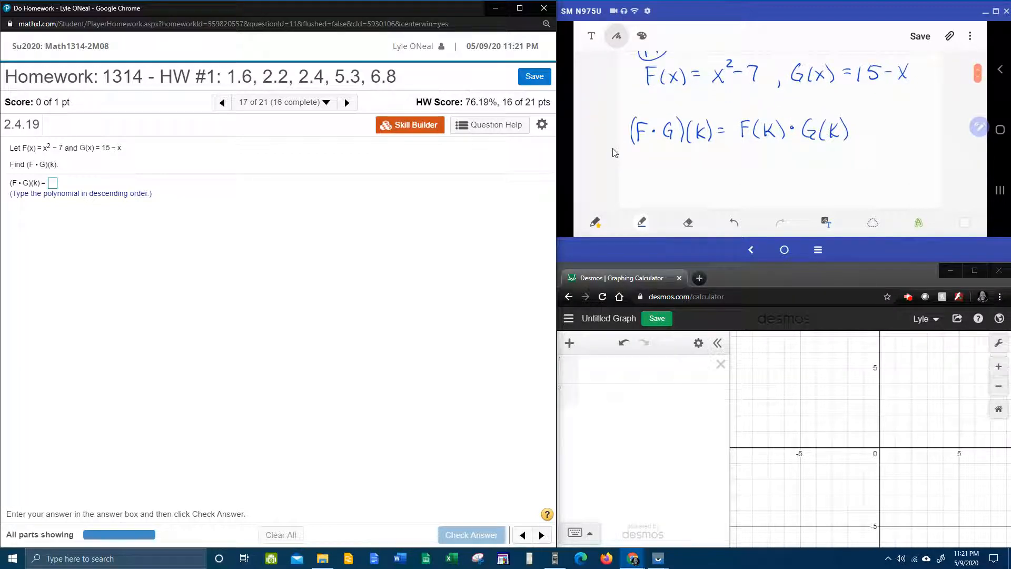
pyautogui.moveTo(707, 74); pyautogui.dragTo(716, 90)
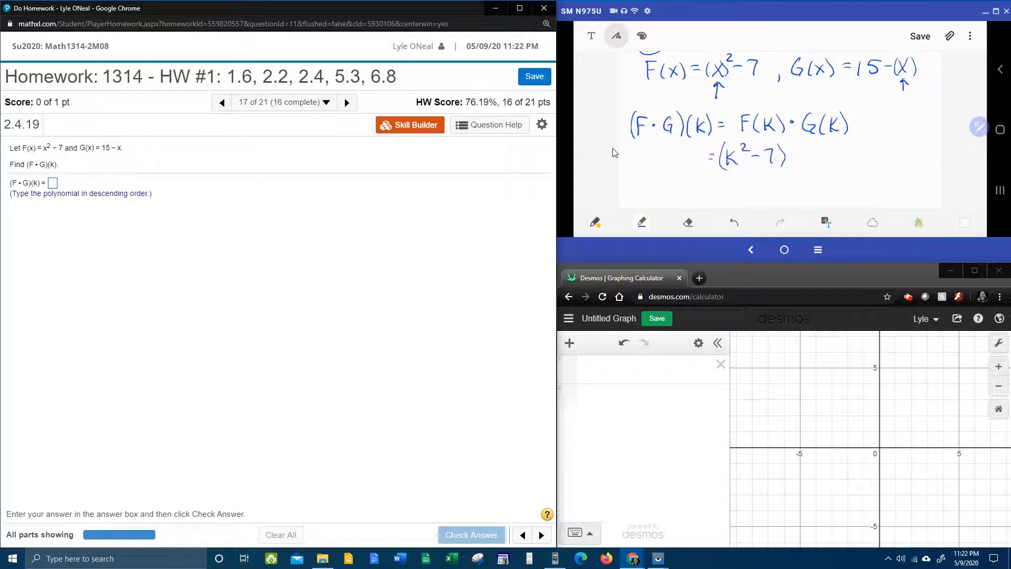
# Step: Write the (15−k) factor, label it FOIL, and begin the expansion with 15k²
pyautogui.moveTo(797, 151); pyautogui.dragTo(800, 168)
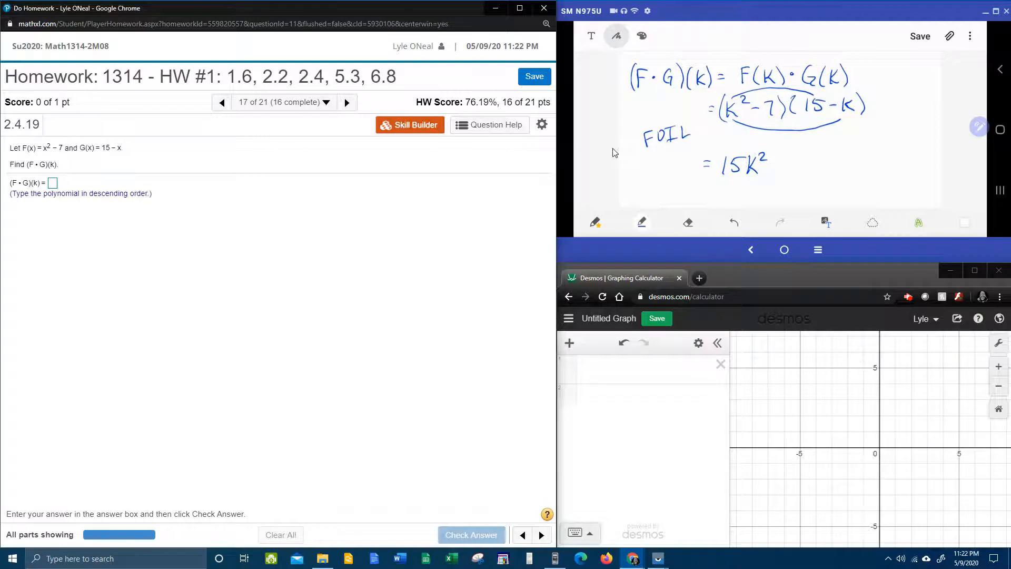
# Step: Add the −k³, −105 and +7k terms to the FOIL expansion
pyautogui.moveTo(771, 164); pyautogui.dragTo(784, 164)
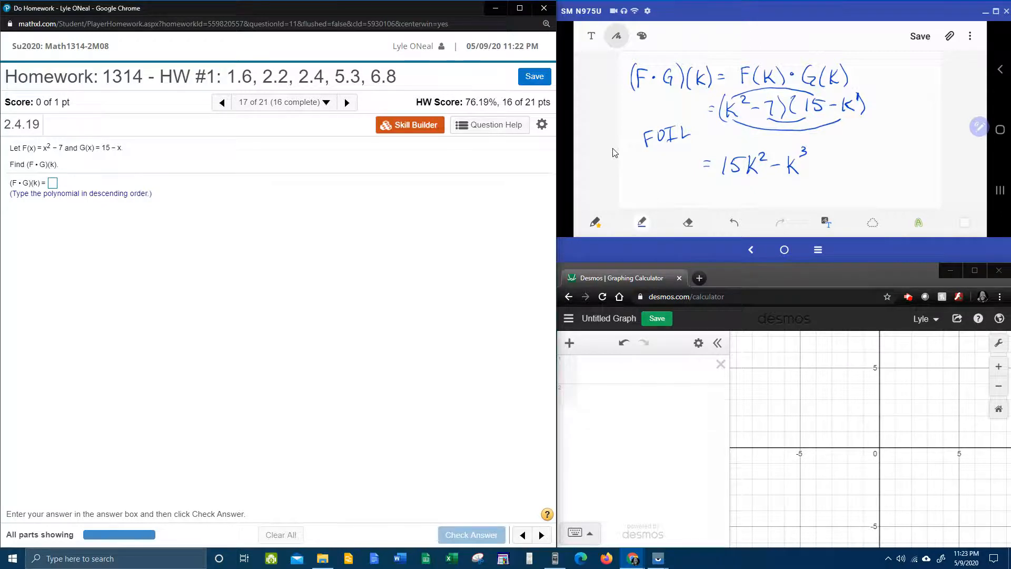
pyautogui.moveTo(569, 447)
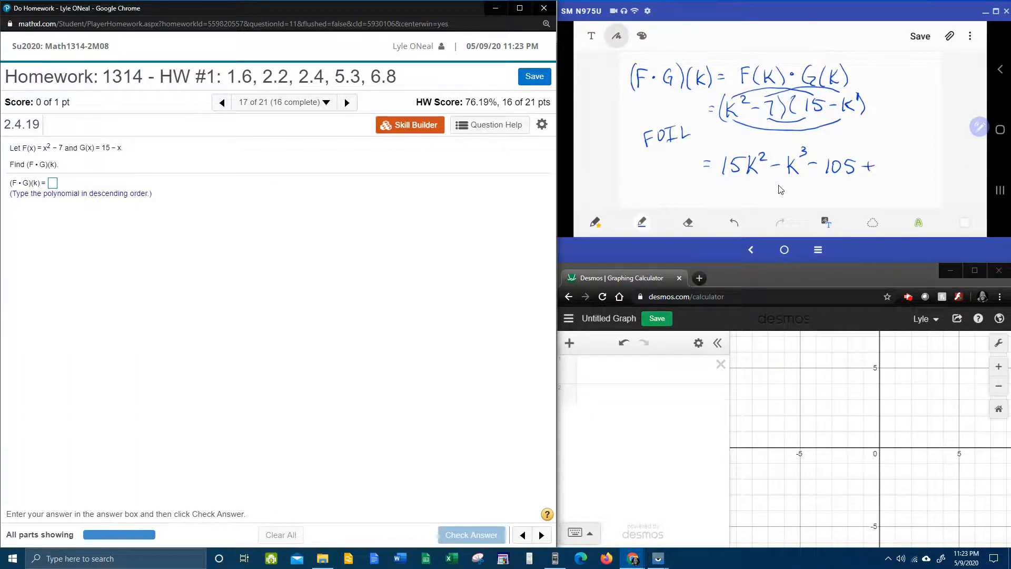
pyautogui.moveTo(877, 167); pyautogui.dragTo(910, 167)
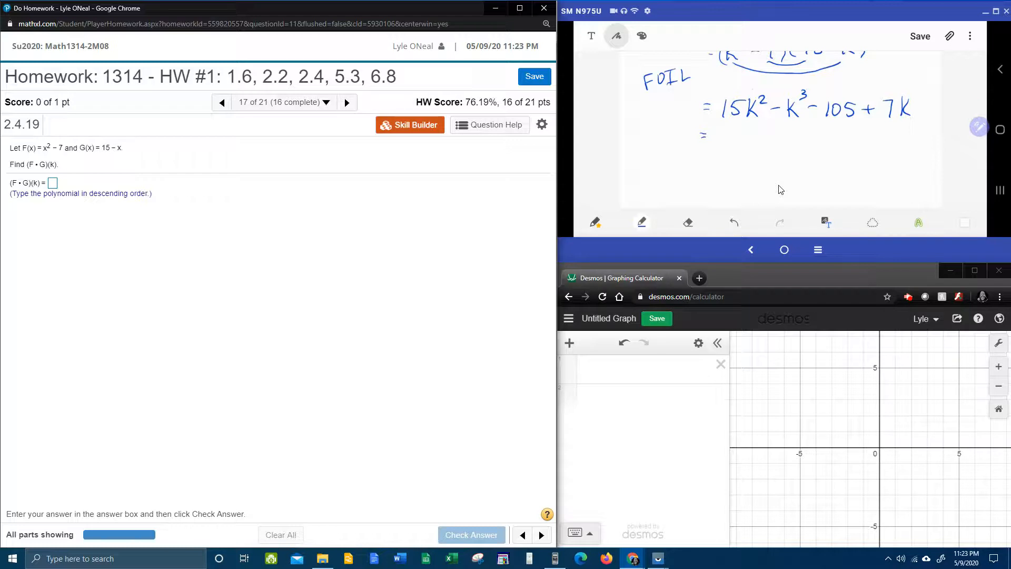
# Step: Rewrite the terms in descending order as −k³ + 15k² + 7k − 105 and box it
pyautogui.moveTo(790, 97); pyautogui.dragTo(813, 120)
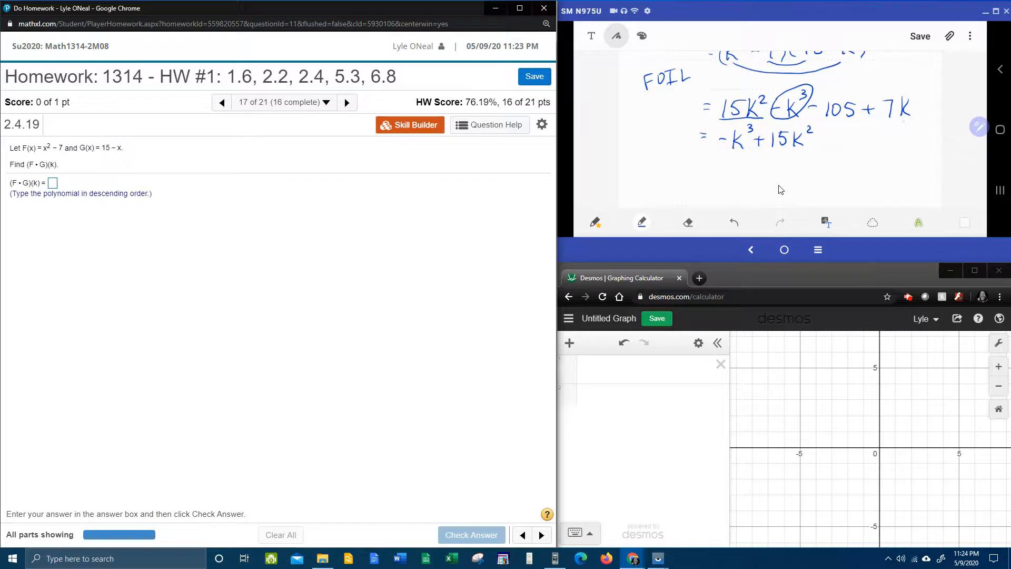
pyautogui.moveTo(855, 97); pyautogui.dragTo(917, 120)
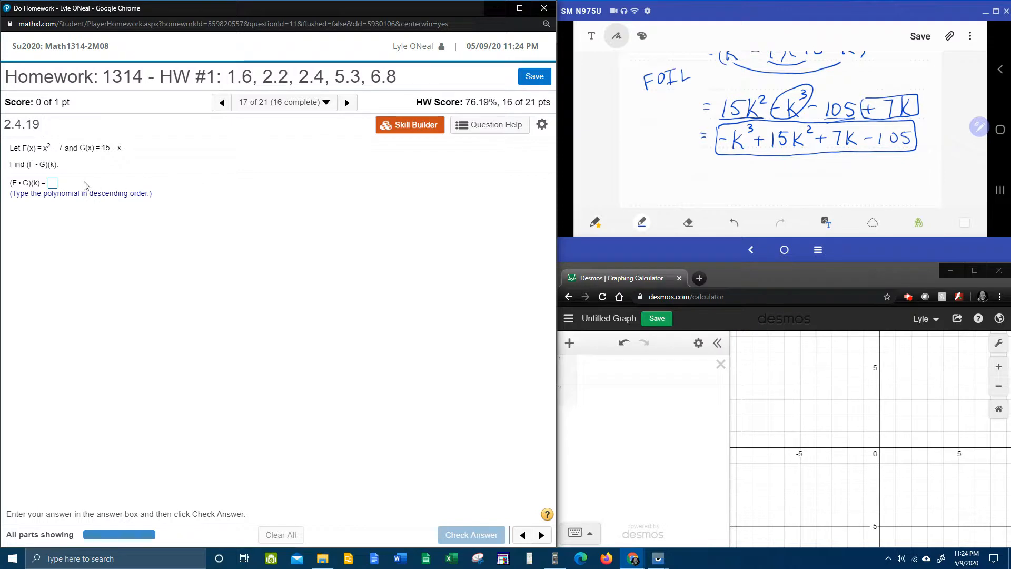
# Step: Enter -k^3+15k^2+7k-105 as (F·G)(k) and submit it for grading
pyautogui.click(52, 183)
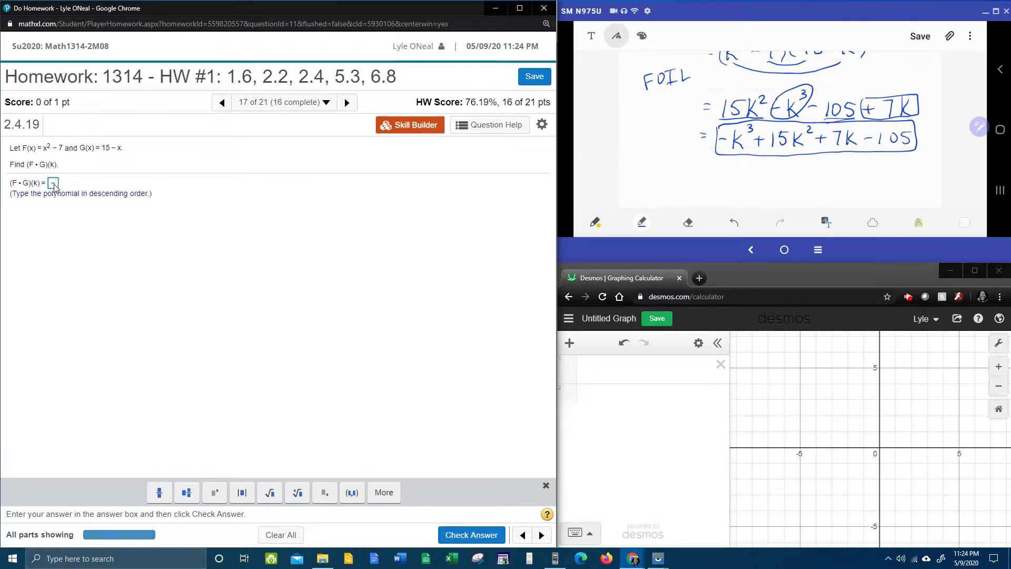
pyautogui.write('7k')
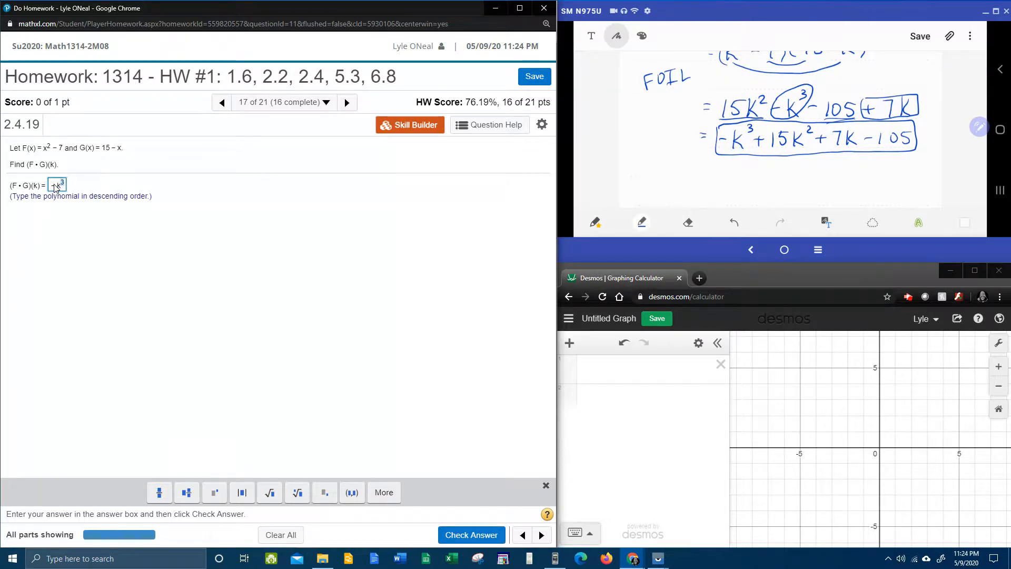
pyautogui.write('+ 15k')
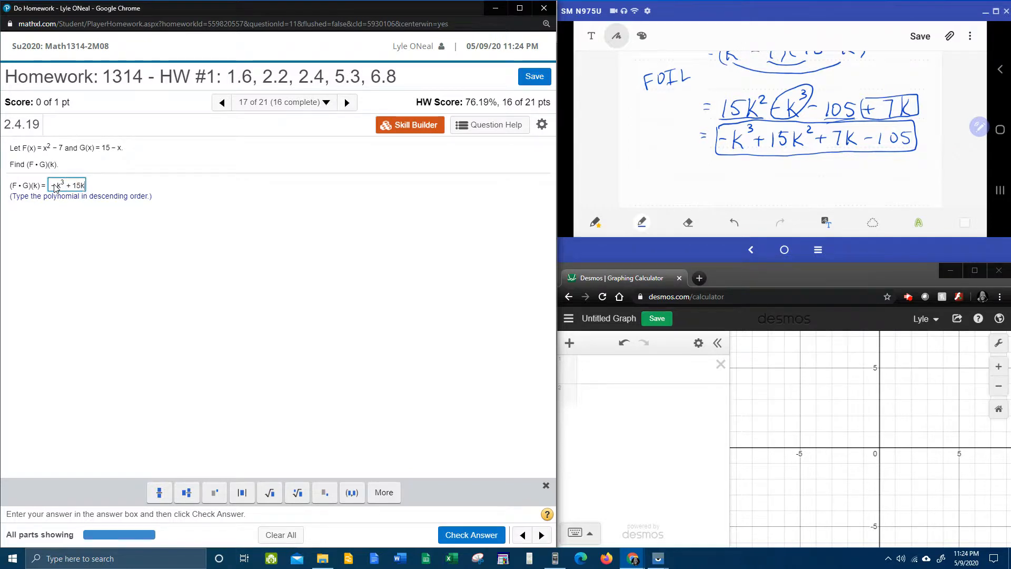
pyautogui.write('^2')
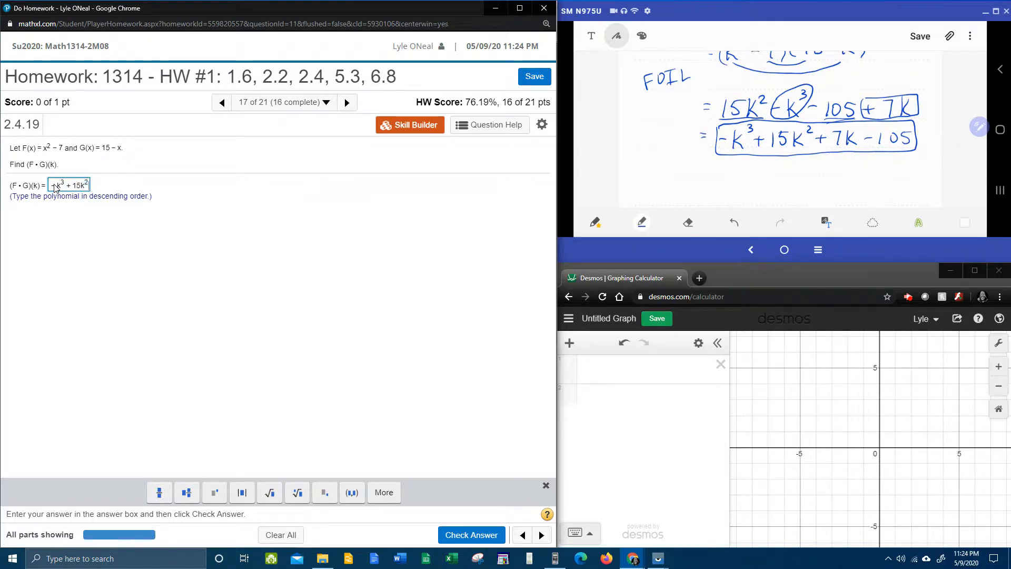
pyautogui.write('+ 7k − 105')
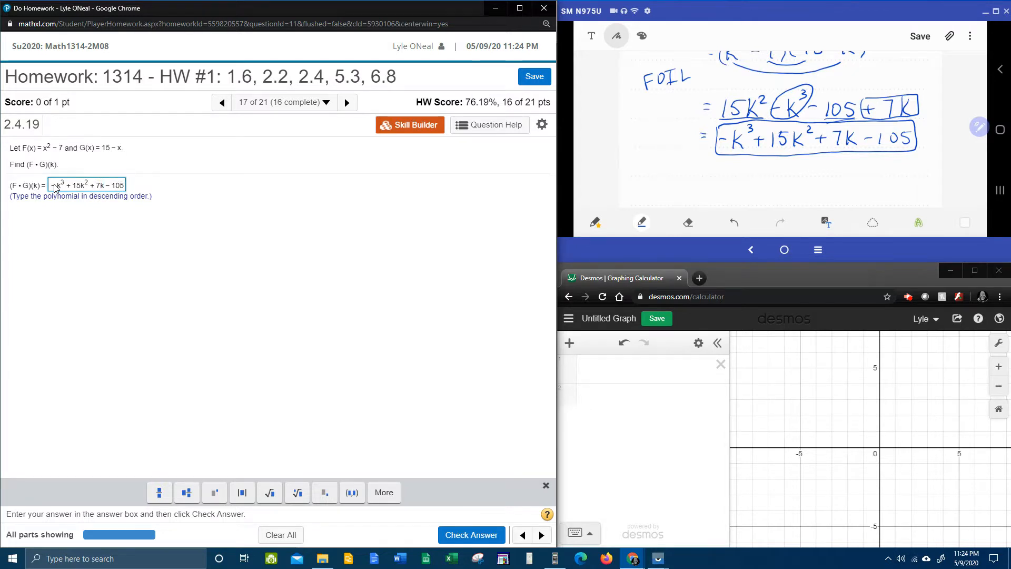
pyautogui.click(471, 535)
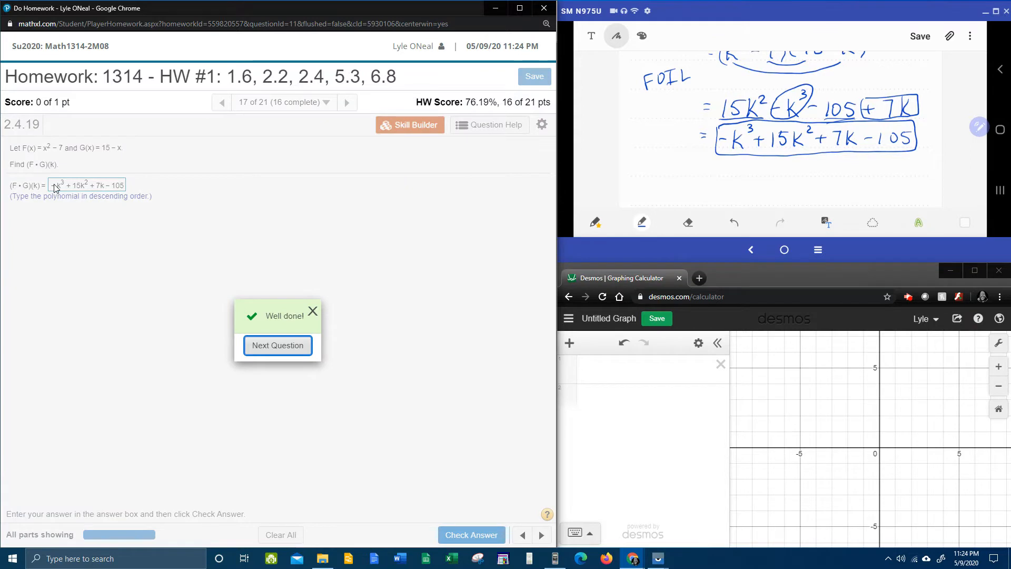